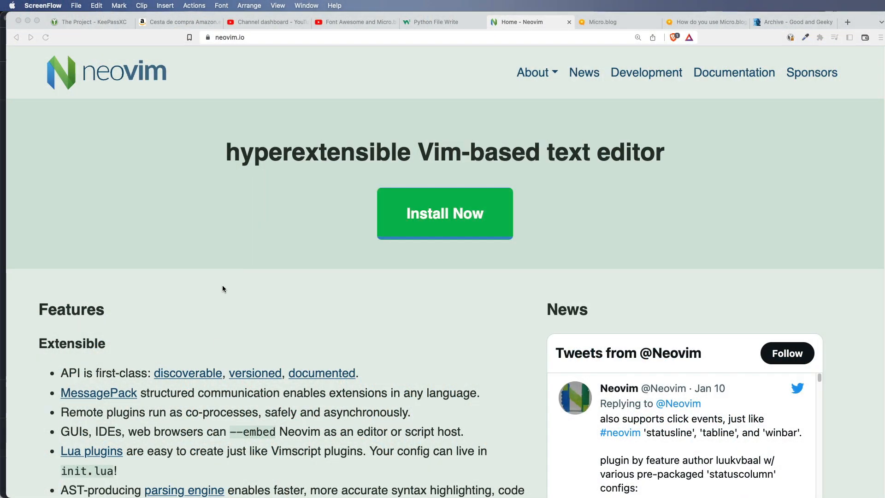
{"action": "mouse_move", "coordinate": [497, 221]}
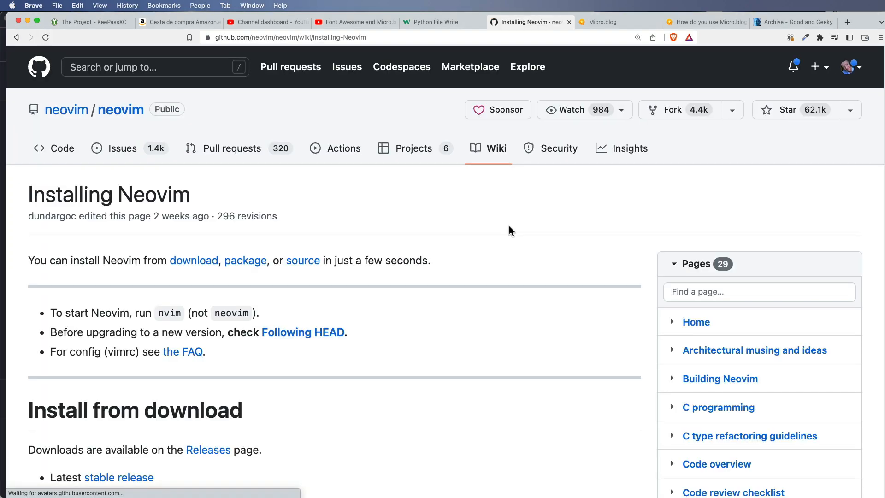
Scroll the Installing Neovim wiki page past the Windows and macOS Homebrew/MacPorts sections
{"action": "scroll", "scroll_direction": "down", "scroll_amount": 3}
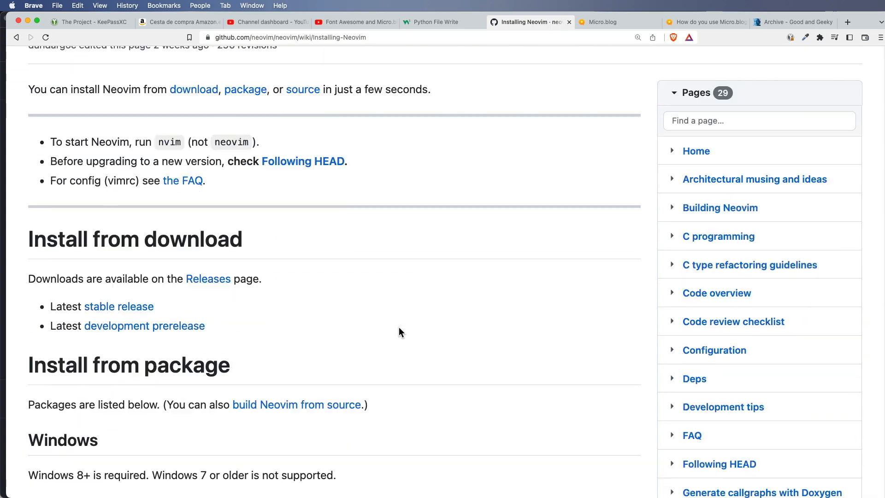
{"action": "scroll", "scroll_direction": "down", "scroll_amount": 3}
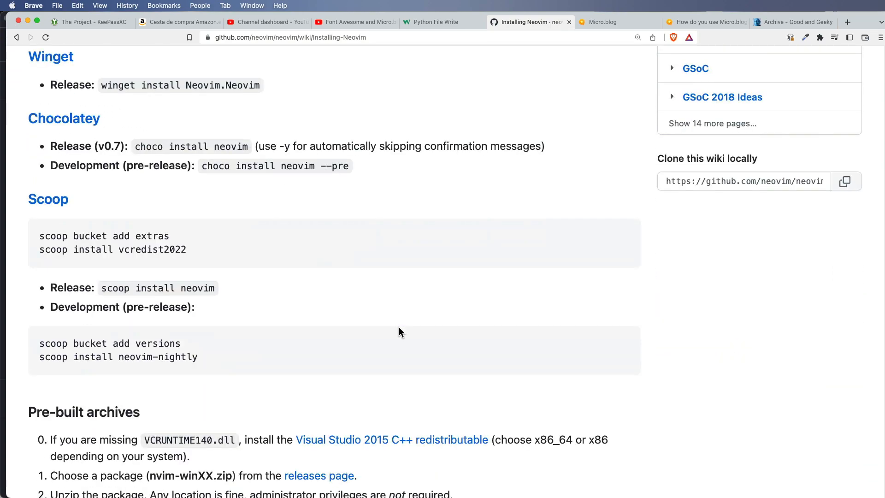
{"action": "scroll", "scroll_direction": "down", "scroll_amount": 3}
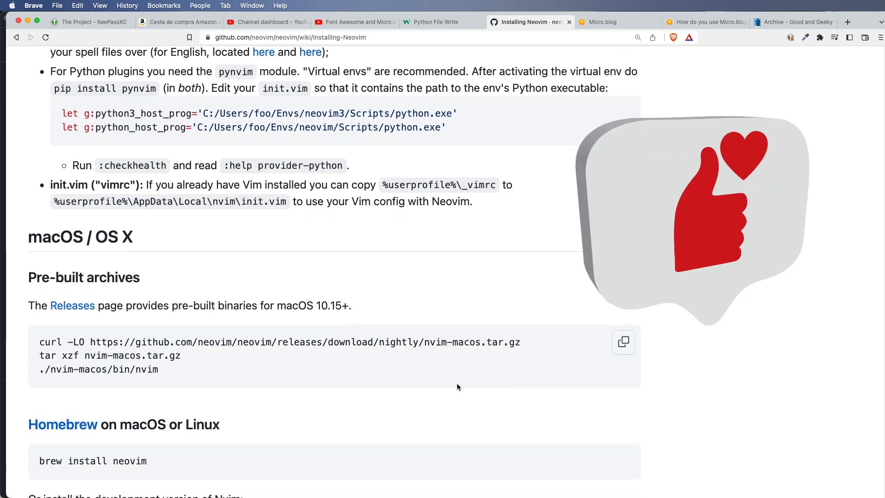
{"action": "scroll", "scroll_direction": "down", "scroll_amount": 3}
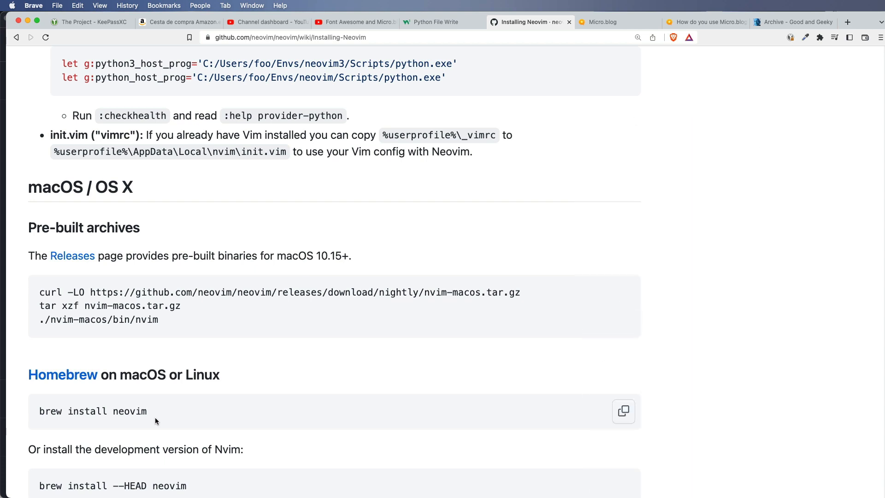
{"action": "scroll", "scroll_direction": "down", "scroll_amount": 3}
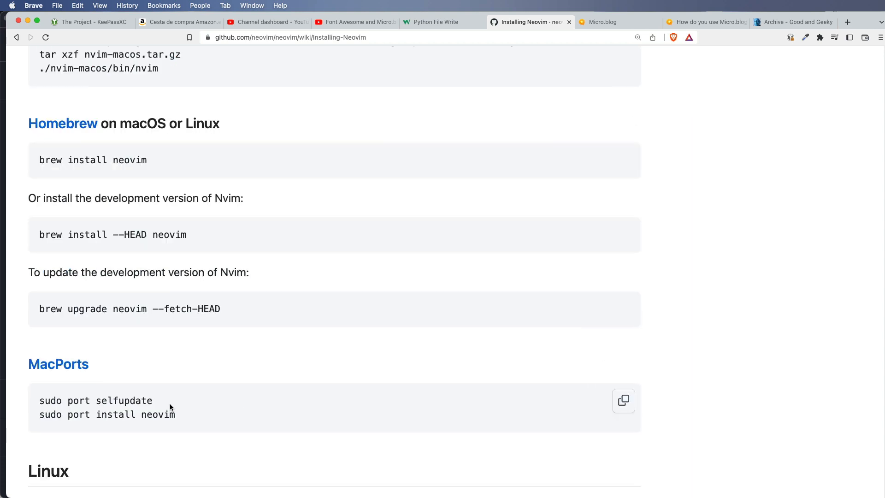
{"action": "mouse_move", "coordinate": [181, 422]}
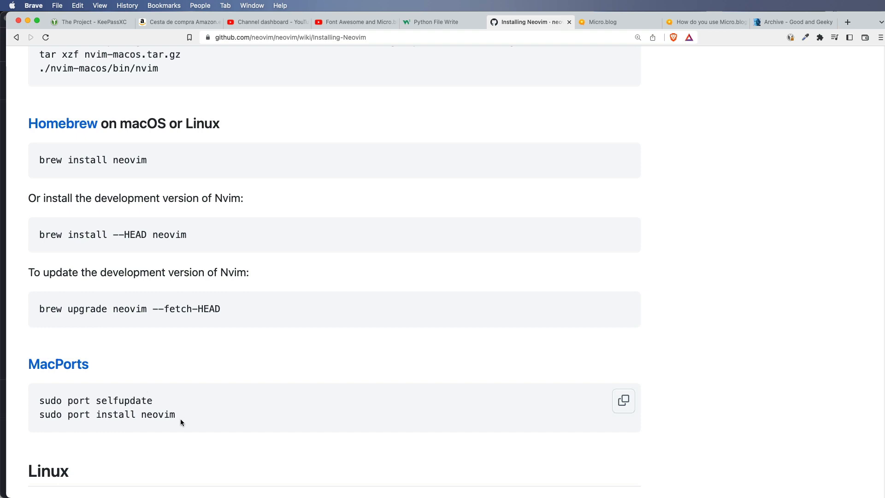
{"action": "mouse_move", "coordinate": [197, 421]}
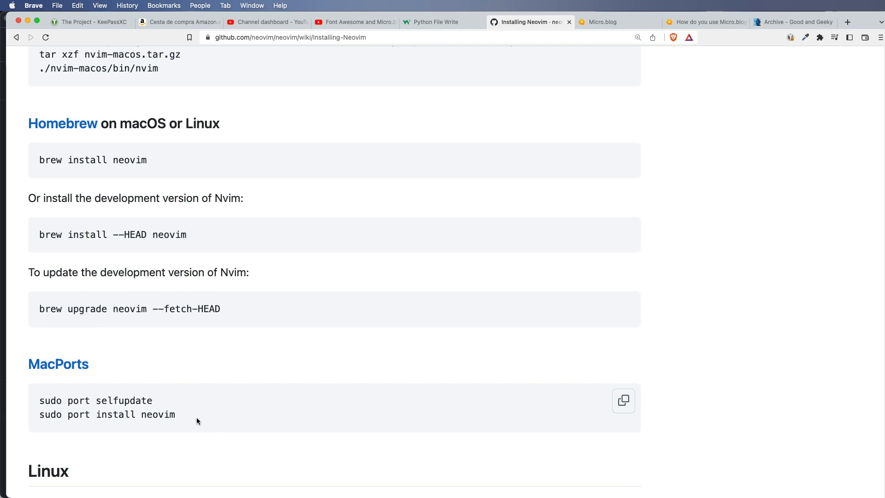
{"action": "scroll", "scroll_direction": "down", "scroll_amount": 3}
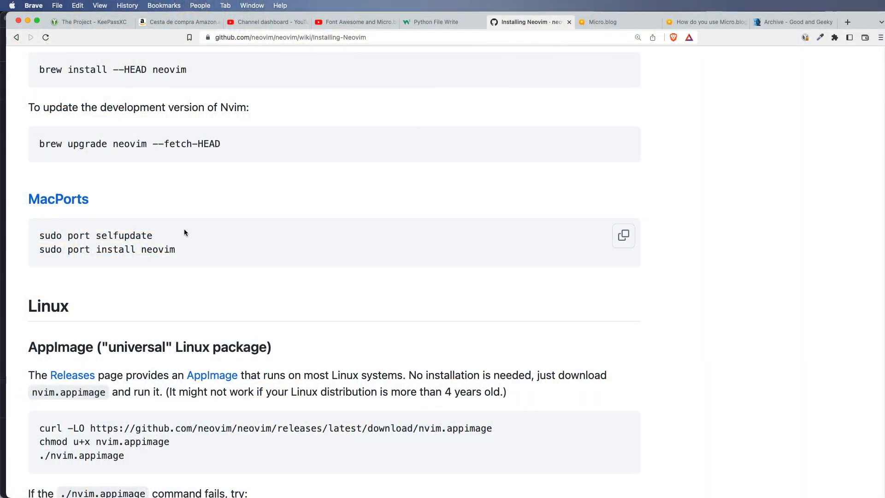
{"action": "mouse_move", "coordinate": [21, 29]}
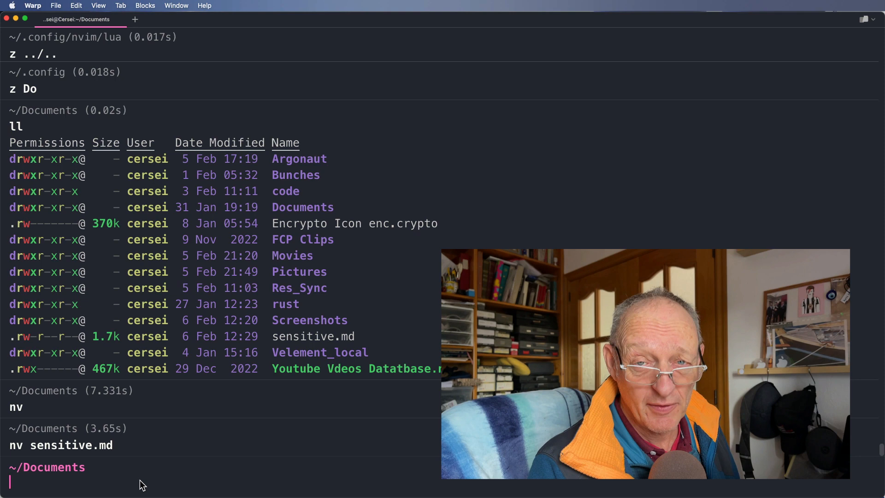
{"action": "type", "text": "nv"}
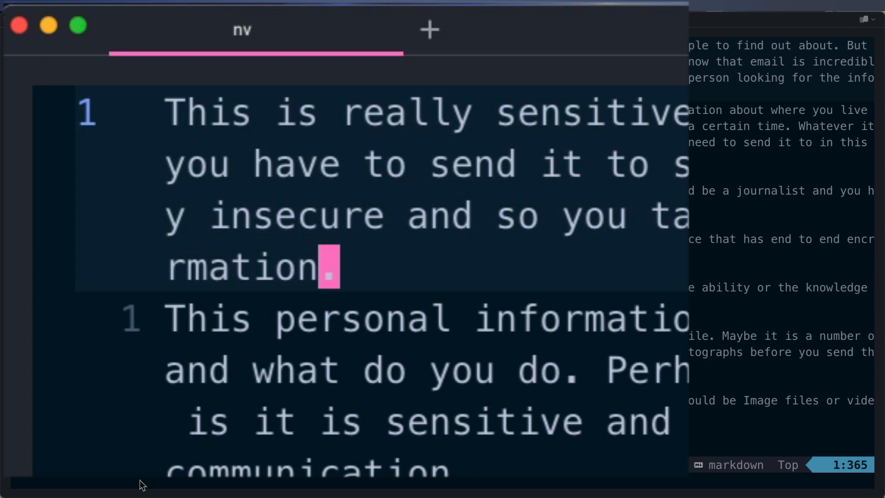
{"action": "key", "text": "gg"}
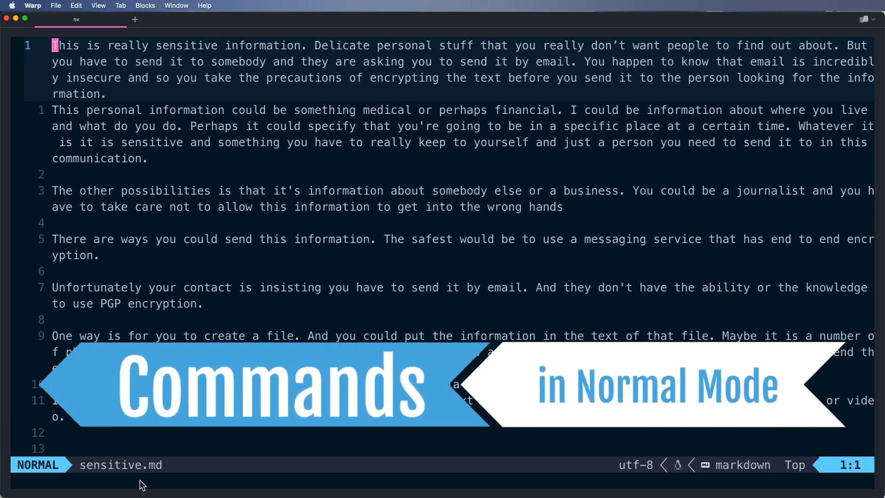
{"action": "key", "text": "G"}
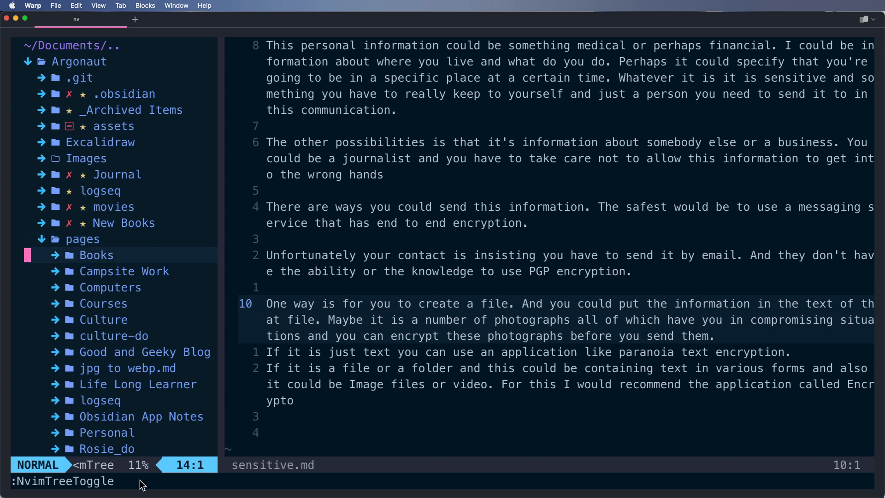
Expand the Books folder in NvimTree to list its markdown notes including Artemis.md
{"action": "left_click", "coordinate": [96, 254]}
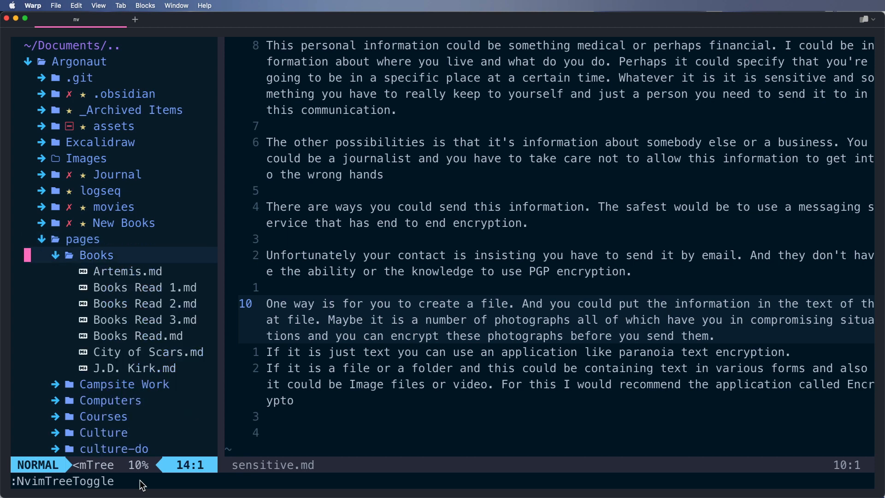
Open Artemis.md from Books and enter Insert mode on its Author line
{"action": "key", "text": "j"}
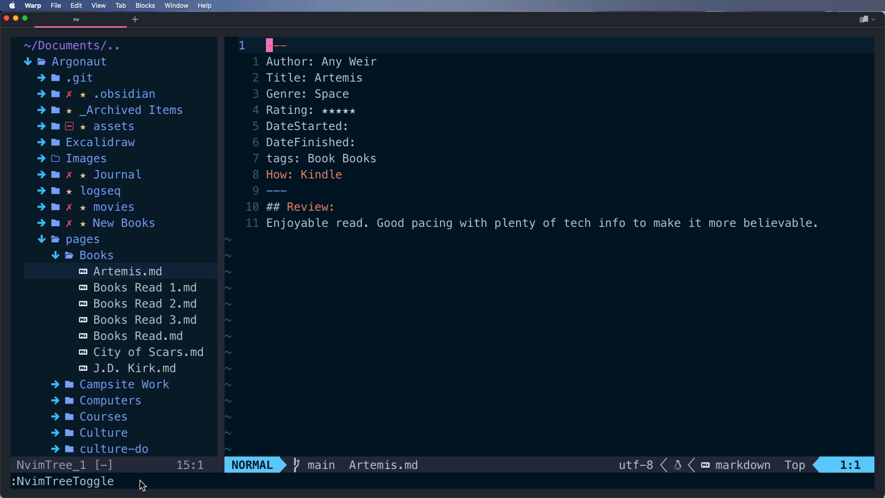
{"action": "key", "text": "j"}
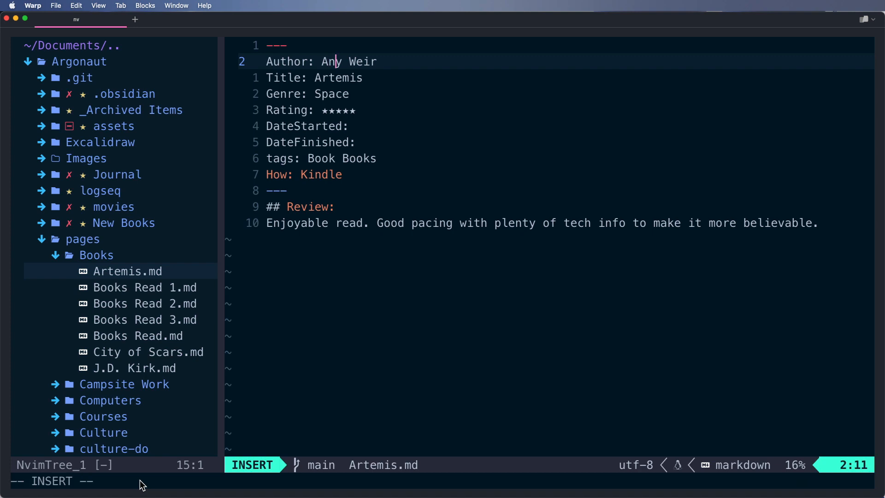
Insert the missing letters so the Author line reads Andy Weir
{"action": "type", "text": "d"}
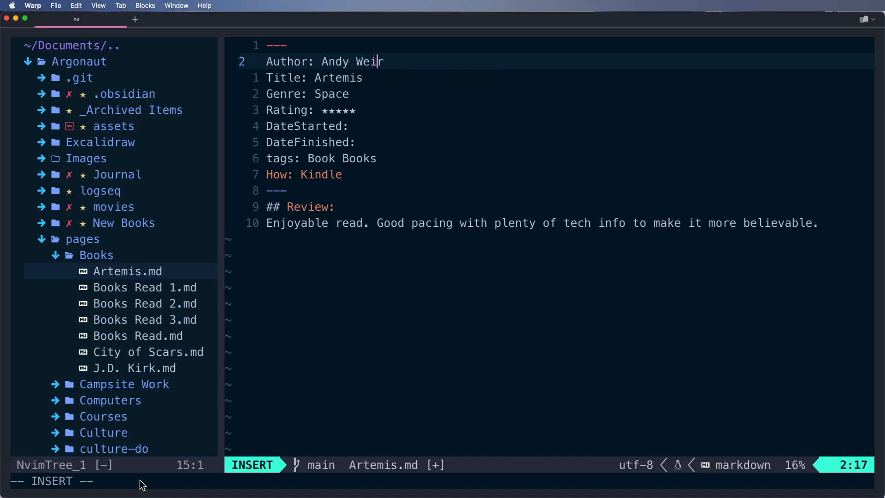
{"action": "type", "text": "r"}
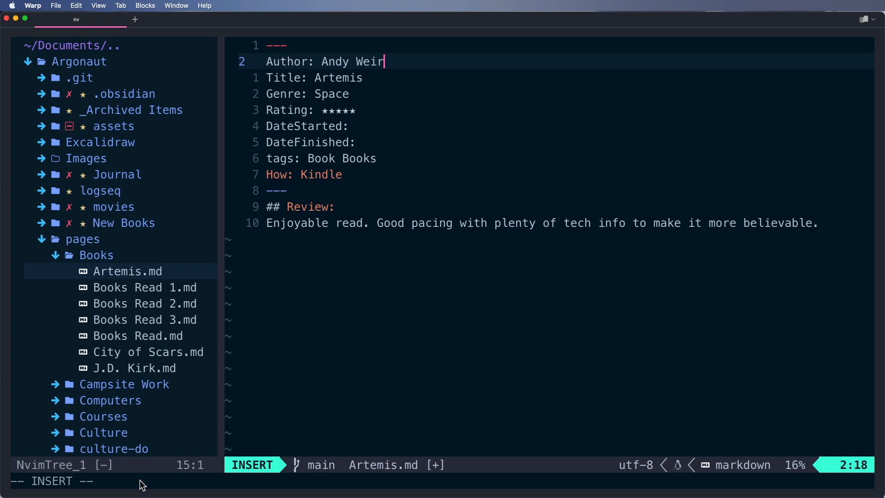
Leave Insert mode and save-quit Artemis.md with :wq, returning to the Documents prompt
{"action": "key", "text": "Escape"}
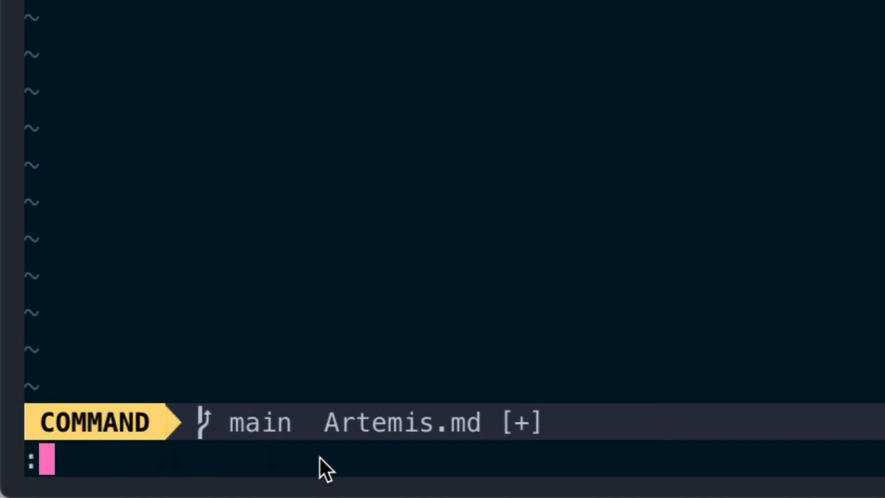
{"action": "type", "text": "wq"}
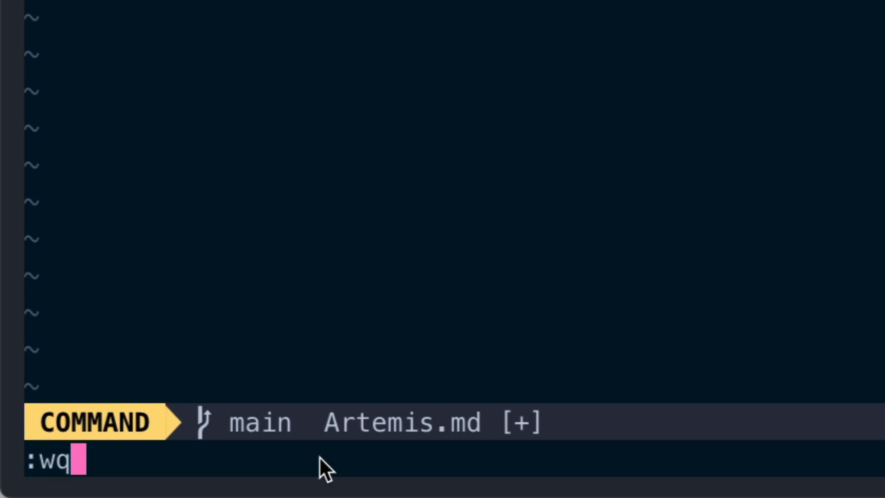
{"action": "key", "text": "Return"}
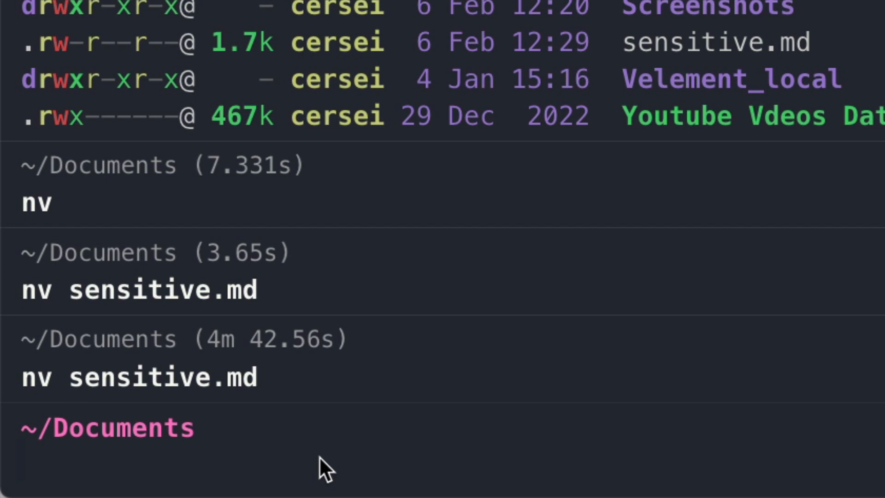
Run a zoxide z command from Documents to jump into the Neovim config folder
{"action": "type", "text": "z Do"}
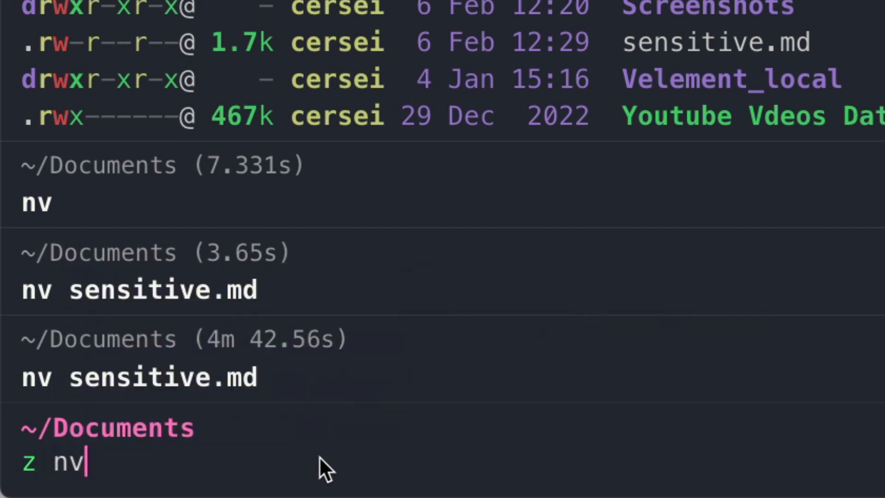
{"action": "key", "text": "Return"}
{"action": "type", "text": "z"}
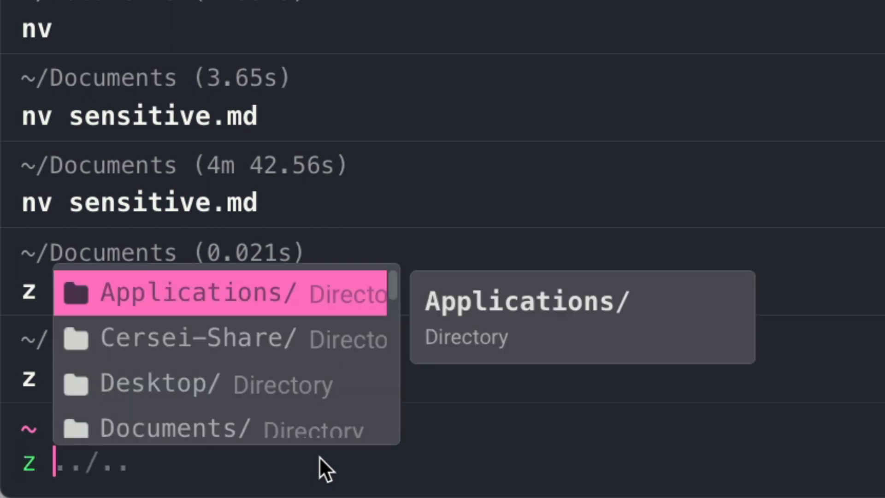
Start a new z command with 'Doc' so completion narrows to the Documents directory
{"action": "type", "text": "Doc"}
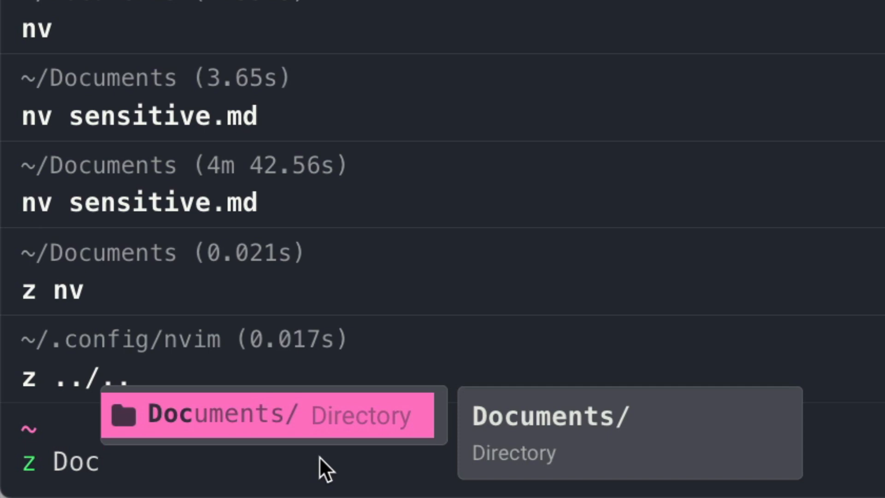